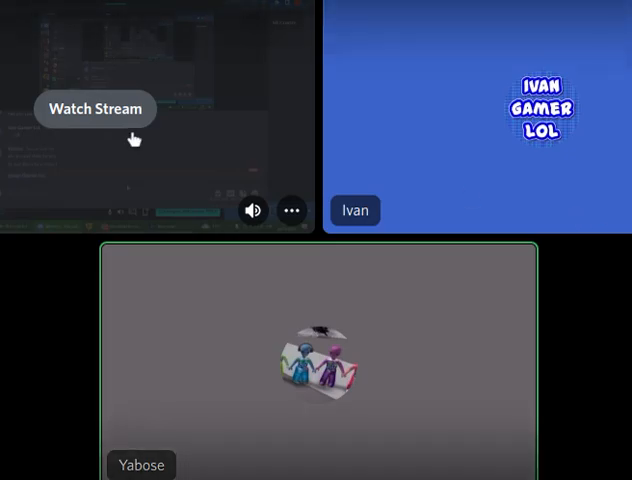
Start watching the shared screen stream showing OBS with its Settings window open
click(96, 108)
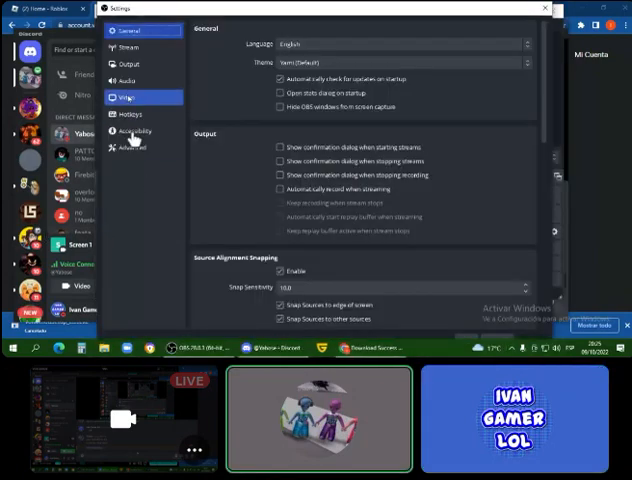
Keep the stream in view as it returns to the main OBS window with scenes and audio mixer
click(128, 112)
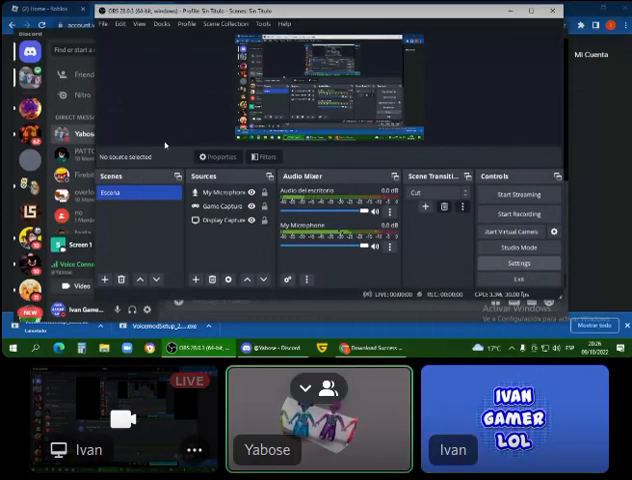
Keep the stream in view as the streamer switches to a browser tab with a blue page
click(508, 264)
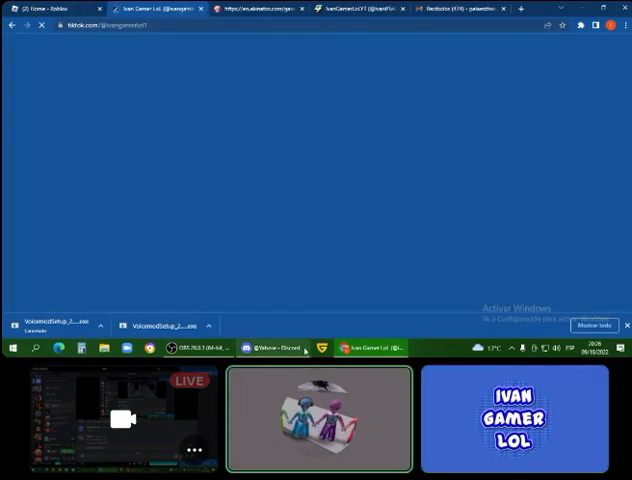
Type the reply 'youtube & gamejol' into the Discord direct-message box
click(280, 348)
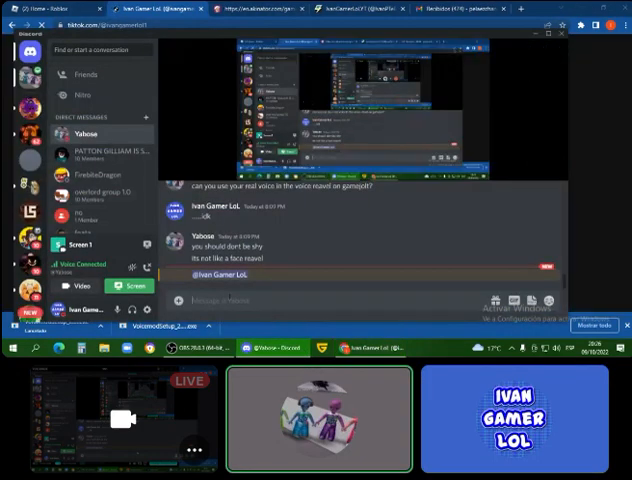
text(youtube &)
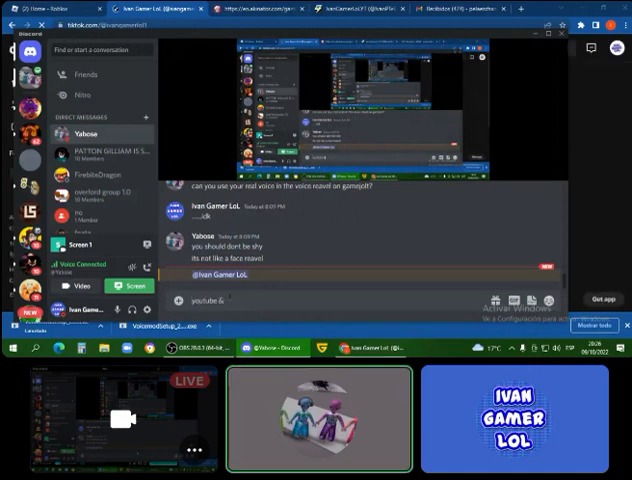
text(gamejol)
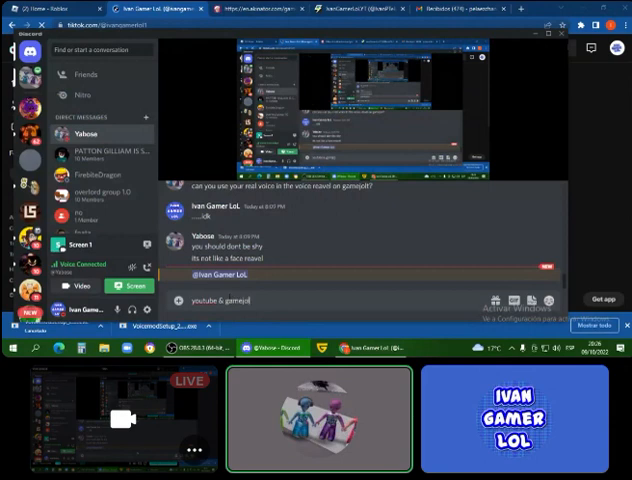